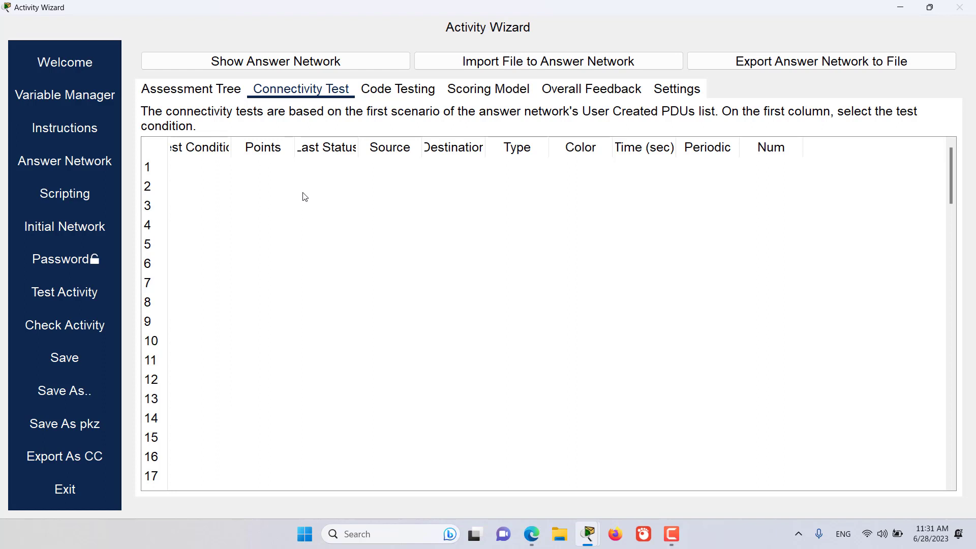
# Check the assessment tree, then try a simple PDU from PC0 and dismiss the no-functional-ports warning.
pyautogui.click(191, 88)
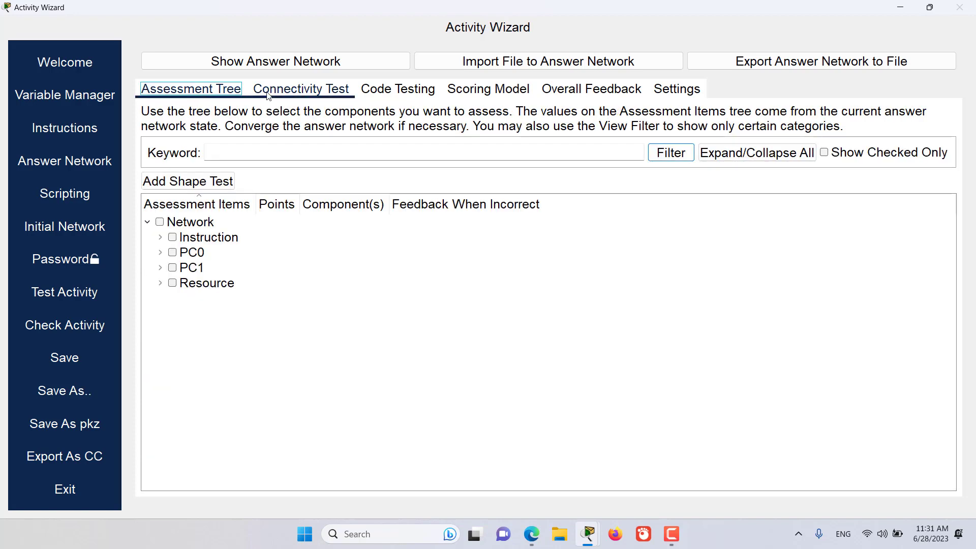
pyautogui.click(300, 88)
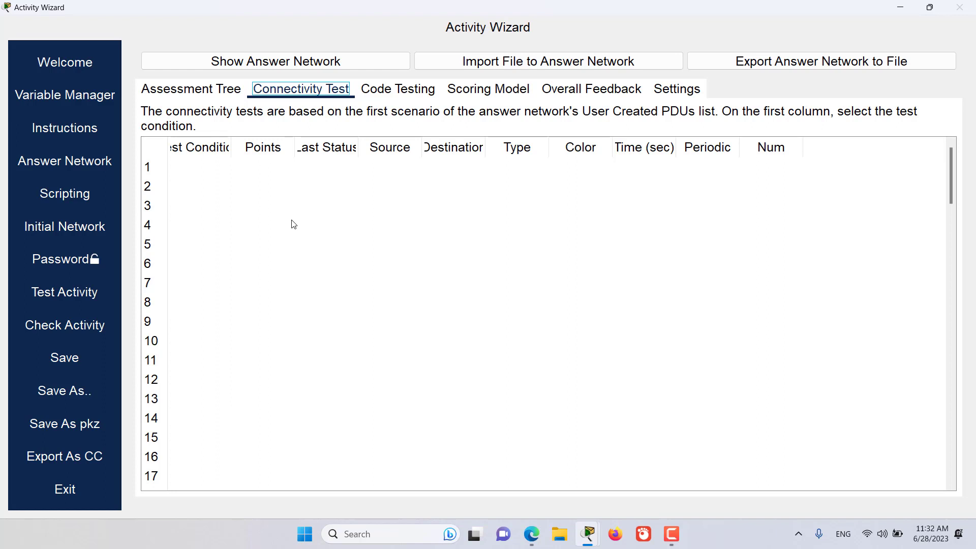
pyautogui.moveTo(252, 187)
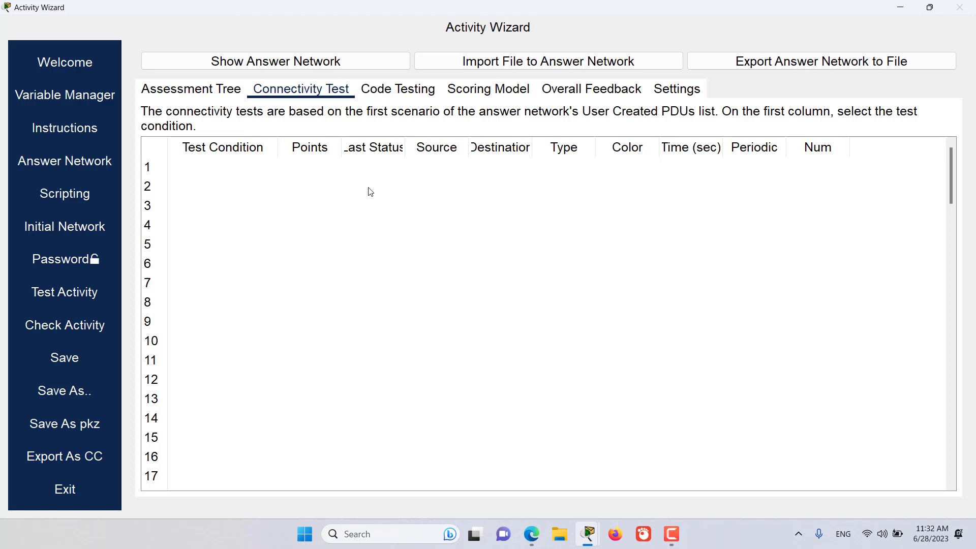
pyautogui.moveTo(411, 240)
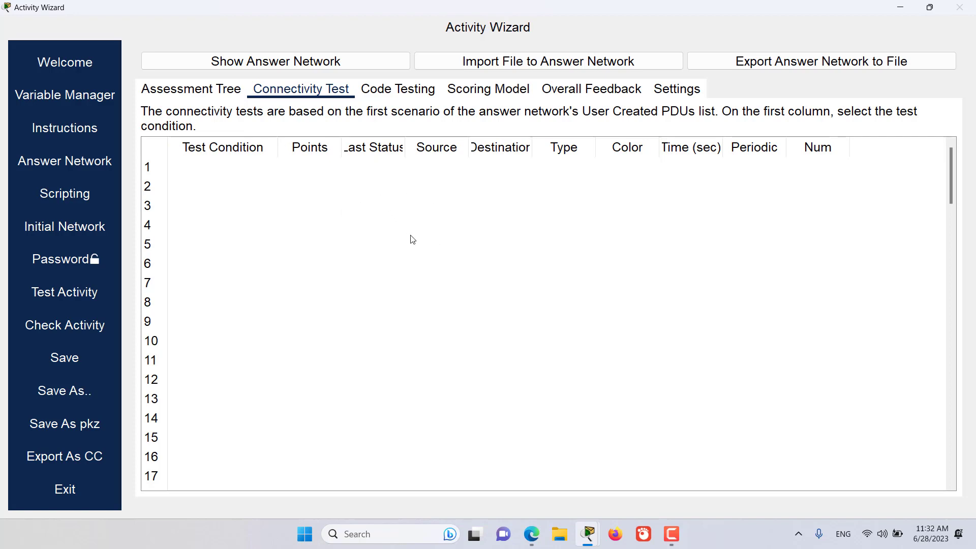
pyautogui.moveTo(380, 217)
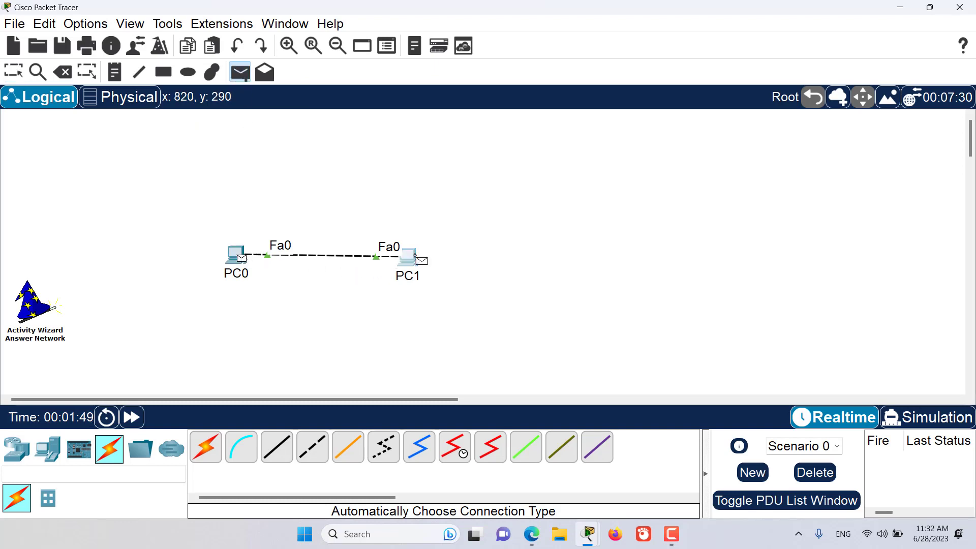
pyautogui.click(406, 257)
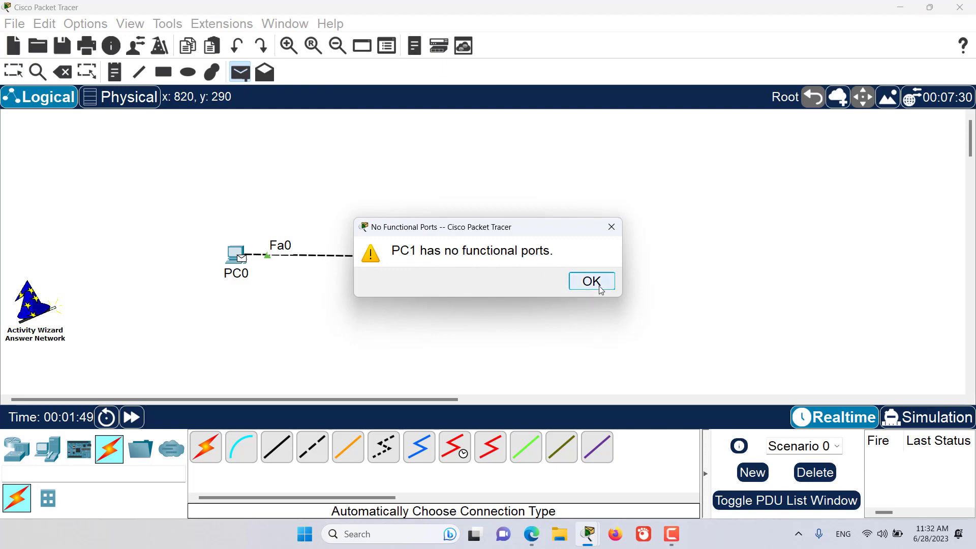
pyautogui.click(591, 281)
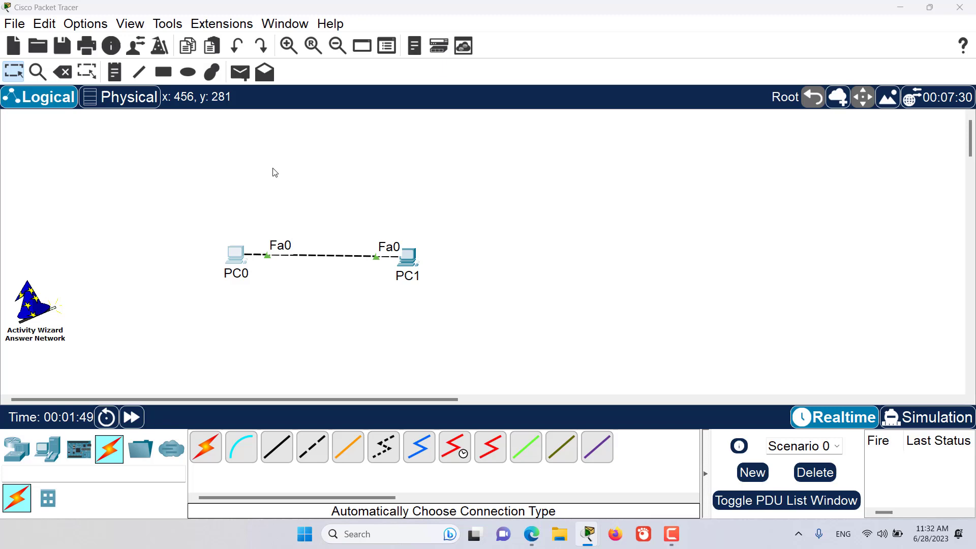
# Give PC1 IPv4 address 192.168.1.2 on FastEthernet0, then show the PC0→PC1 ICMP PDU list.
pyautogui.click(235, 252)
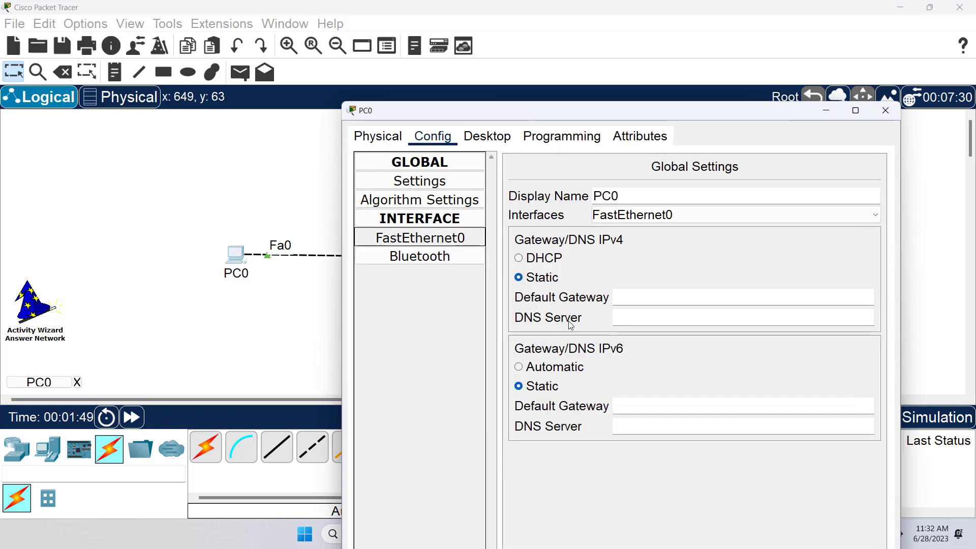
pyautogui.click(419, 238)
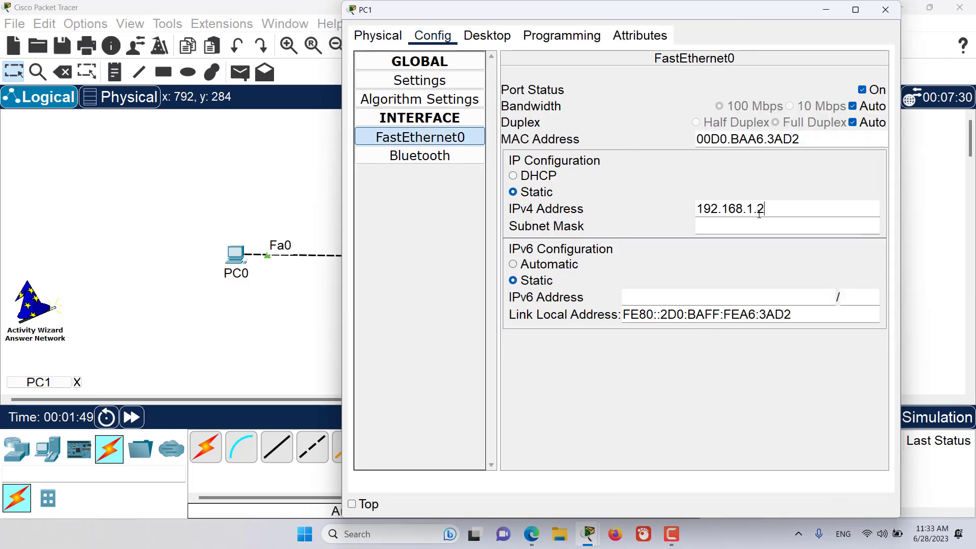
pyautogui.click(884, 9)
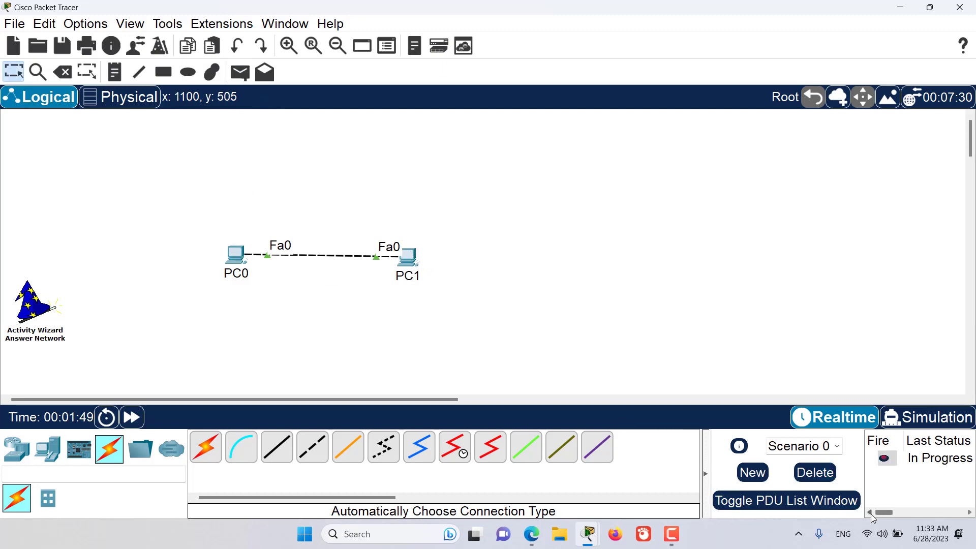
pyautogui.click(785, 500)
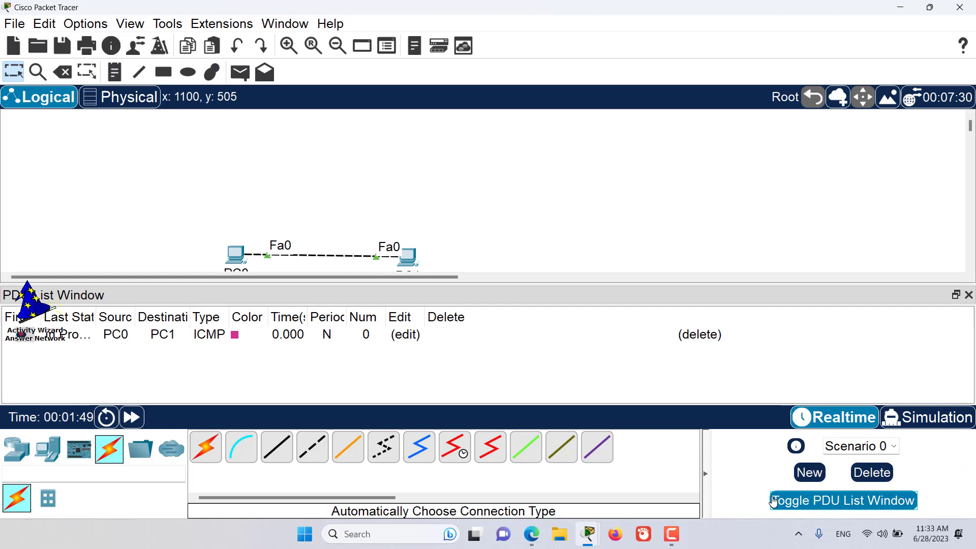
pyautogui.moveTo(247, 99)
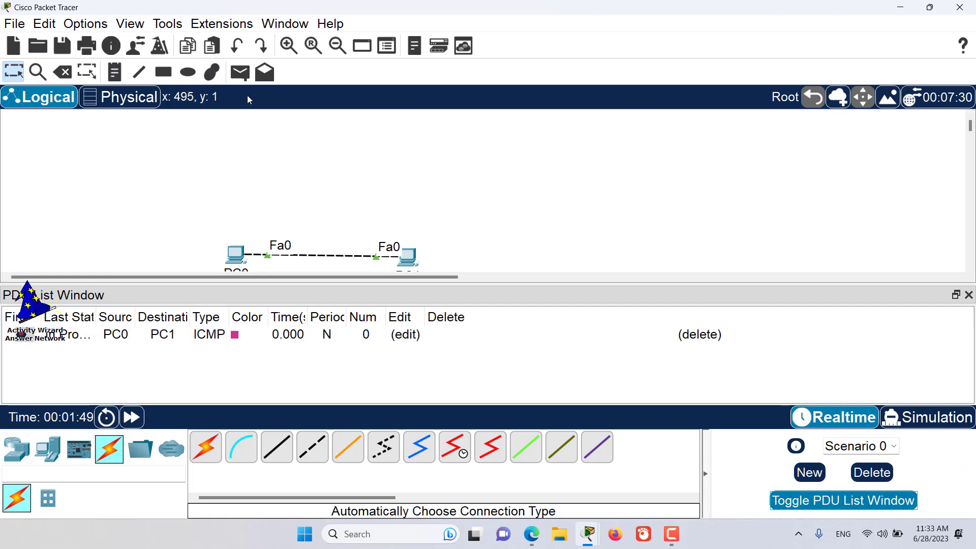
# Return to the Activity Wizard to see the PC0→PC1 ICMP row marked Do Not Test.
pyautogui.click(34, 330)
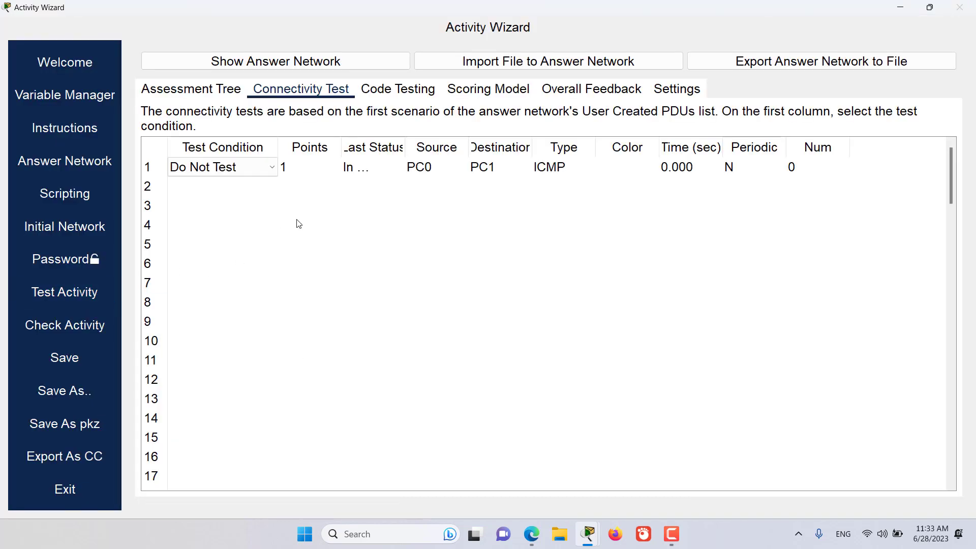
pyautogui.moveTo(385, 203)
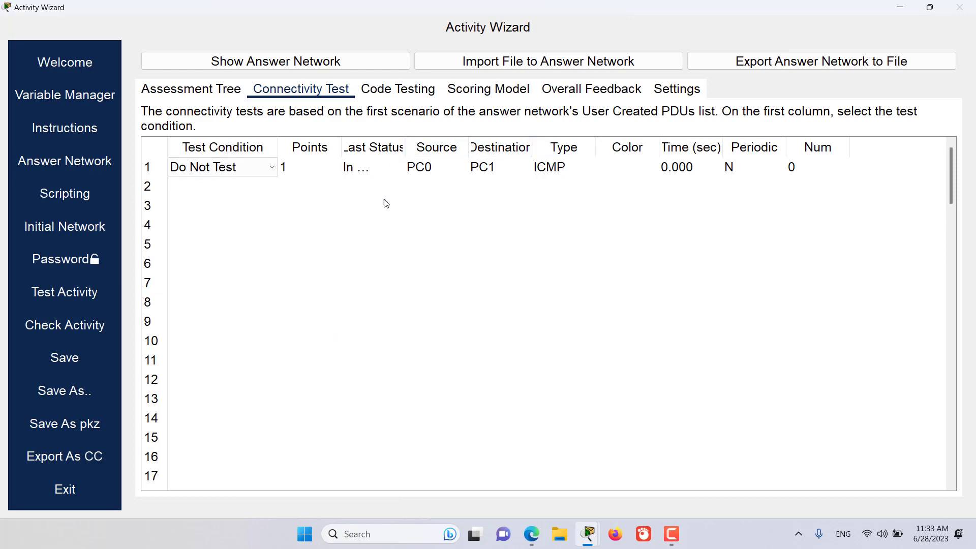
pyautogui.moveTo(398, 185)
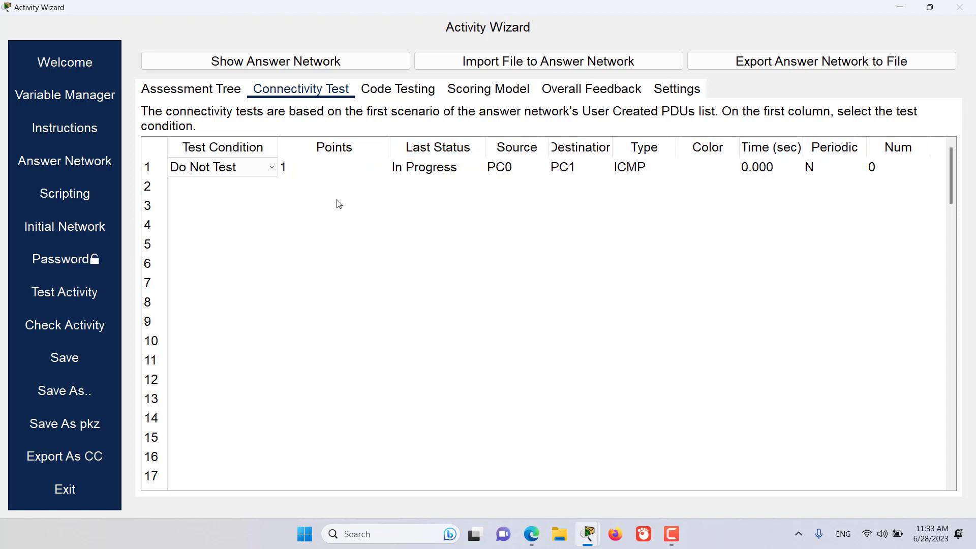
pyautogui.moveTo(309, 225)
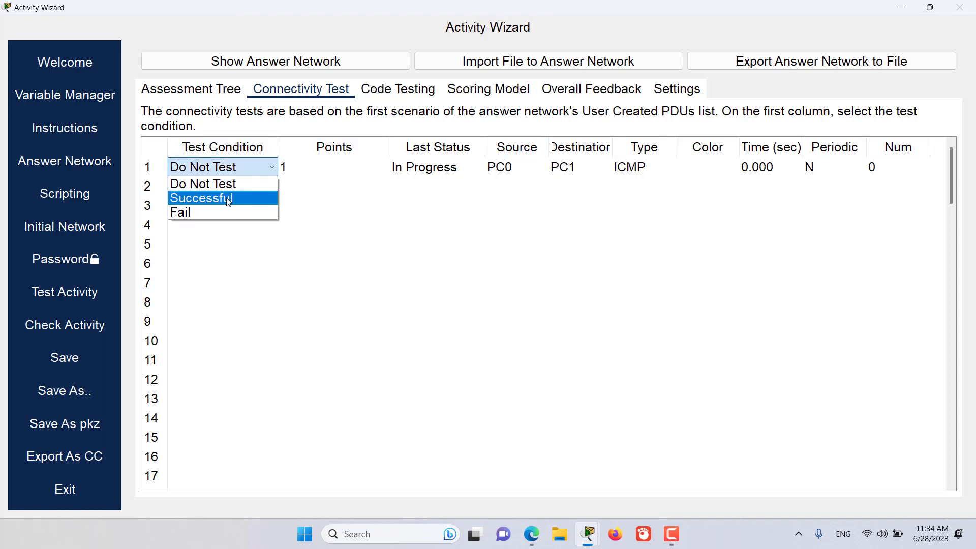
# Set row 1's test condition to Successful.
pyautogui.click(202, 198)
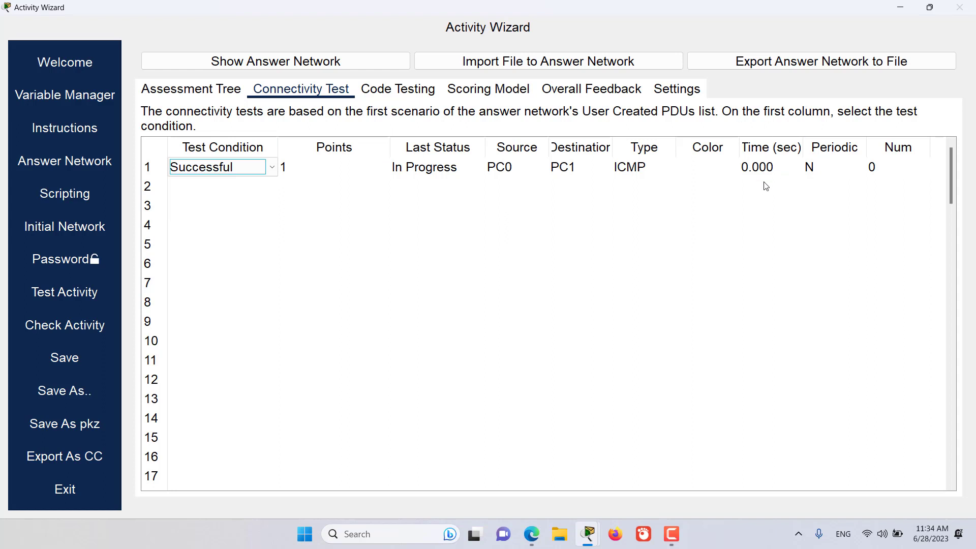
pyautogui.moveTo(485, 206)
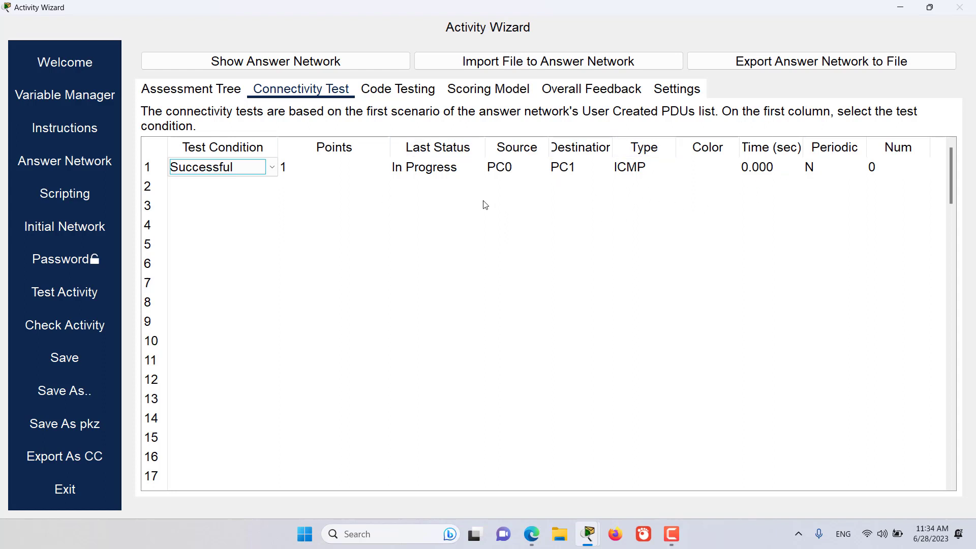
pyautogui.moveTo(477, 217)
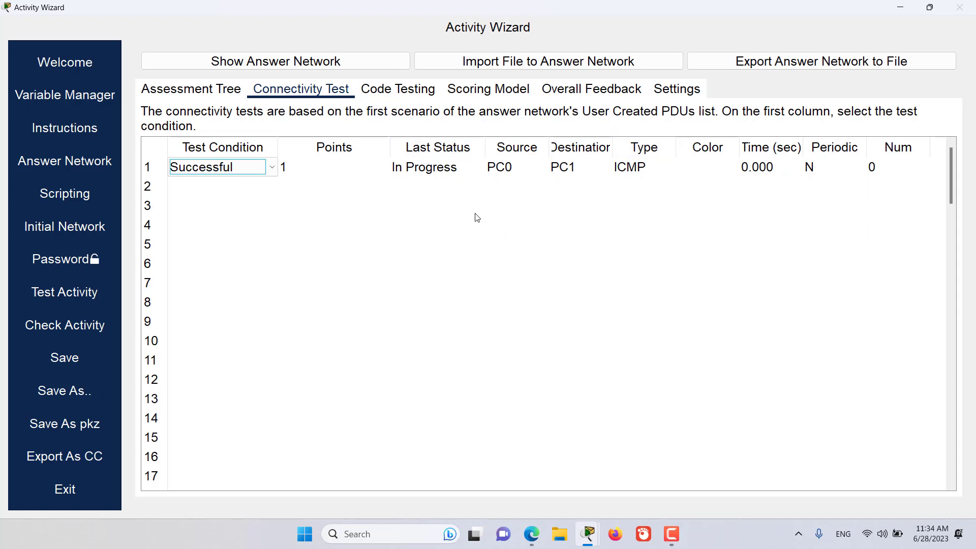